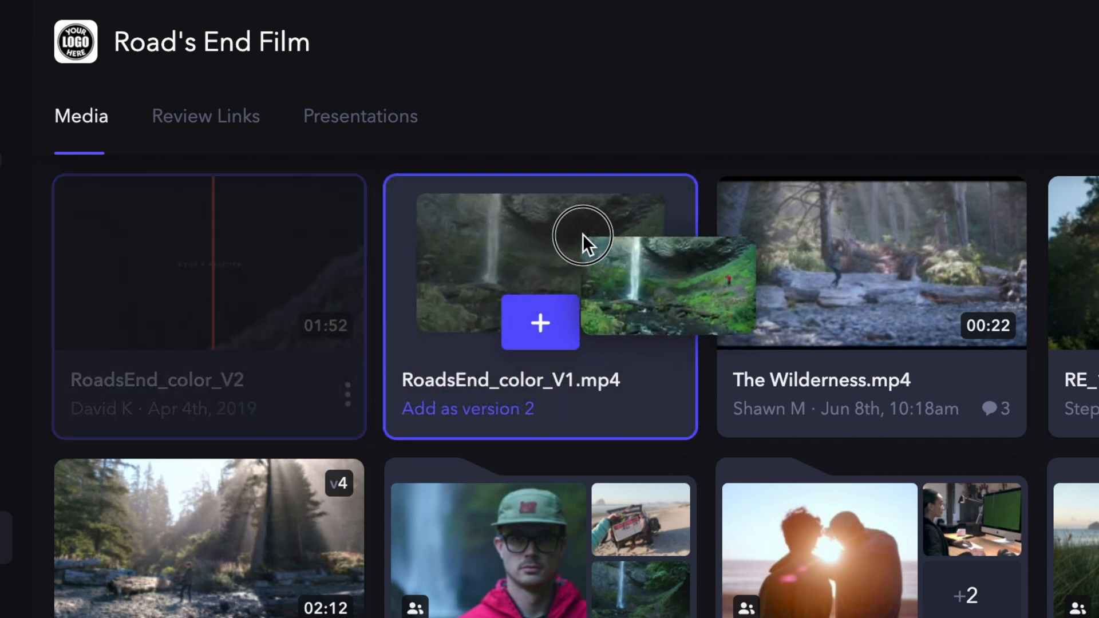
- Drop RoadsEnd_color_V1.mp4 onto the RoadsEnd_color_V2 card as version 2
left_click(540, 323)
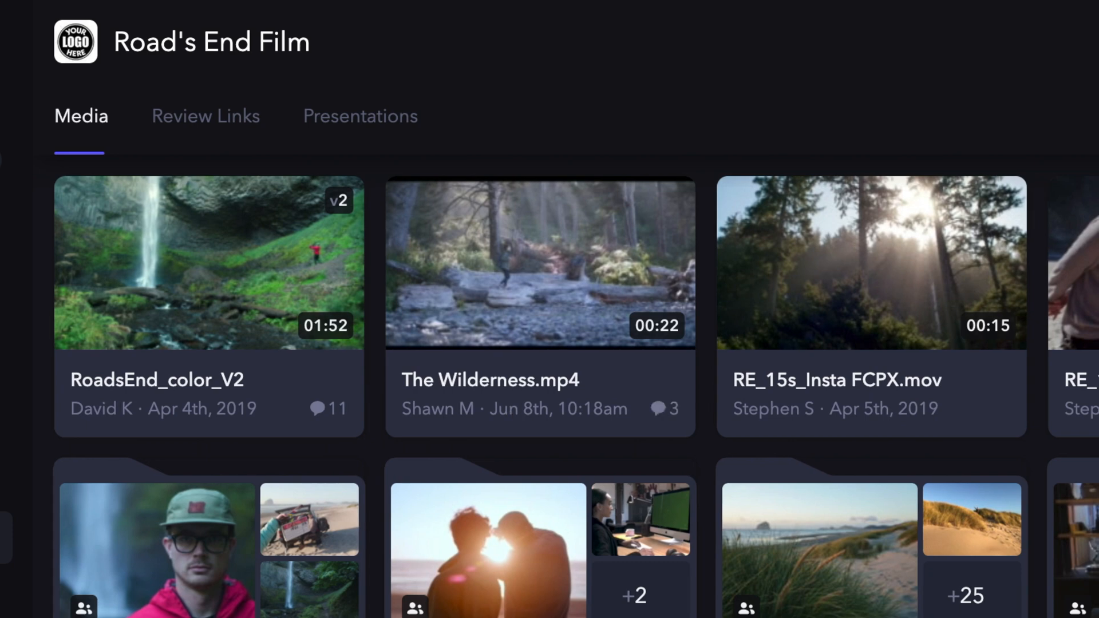
scroll("down", 3)
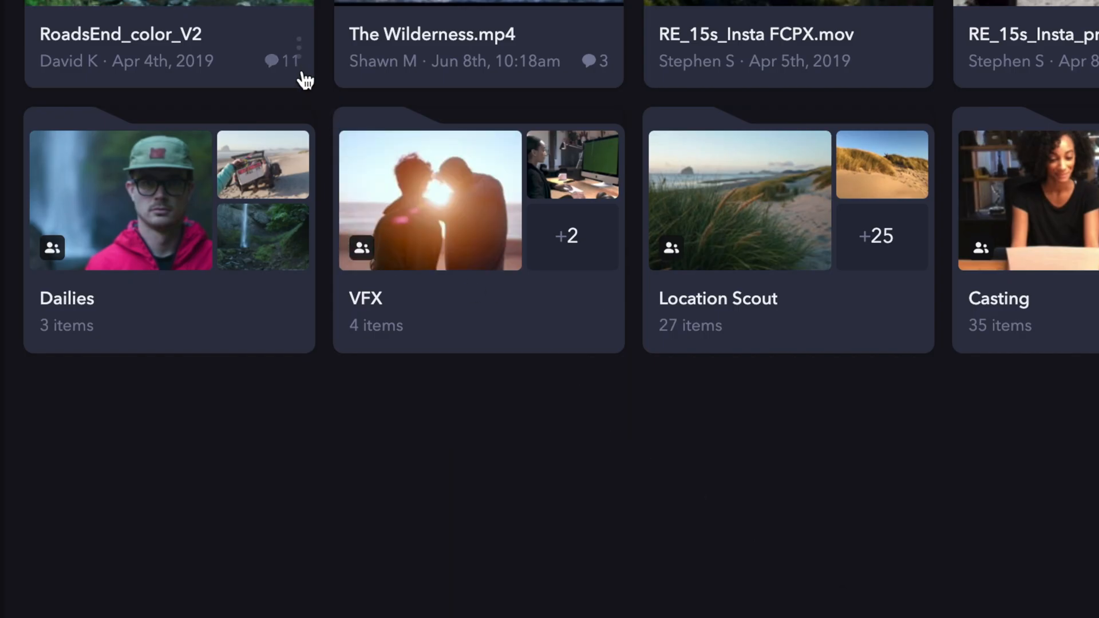
- Open the RoadsEnd_color_V2 version stack and compare Version 1 and Version 2 side by side
right_click(168, 46)
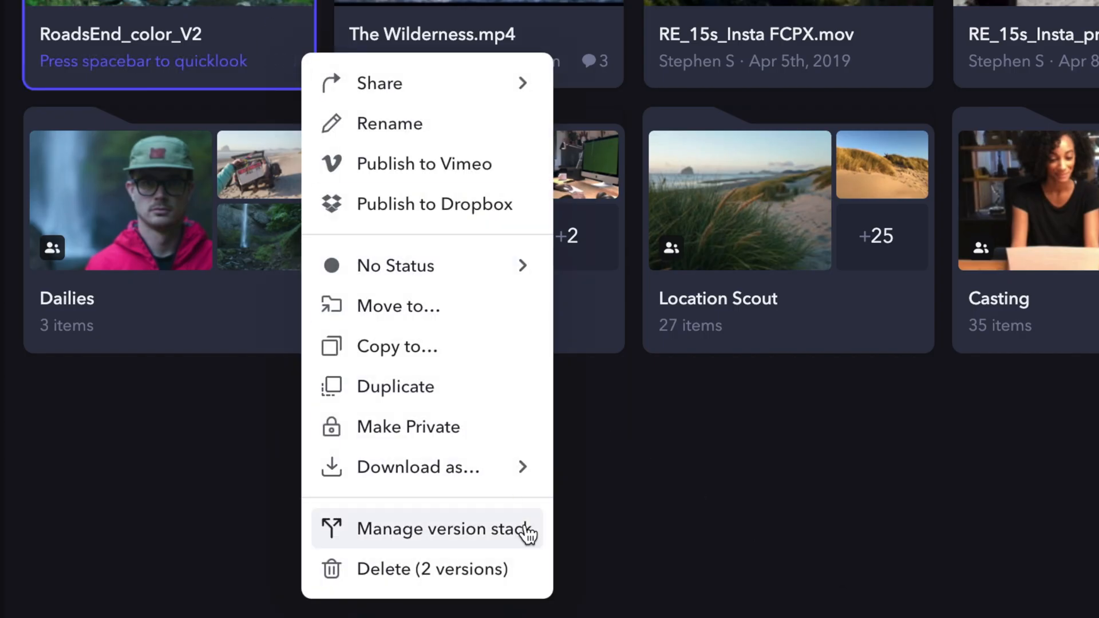
mouse_move(535, 549)
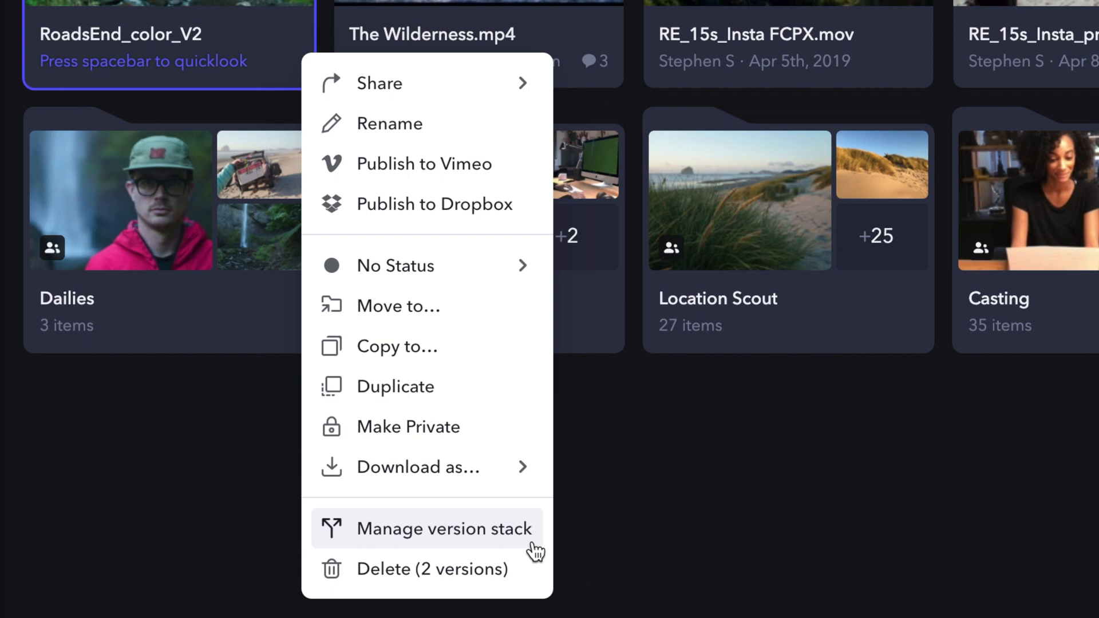
left_click(444, 529)
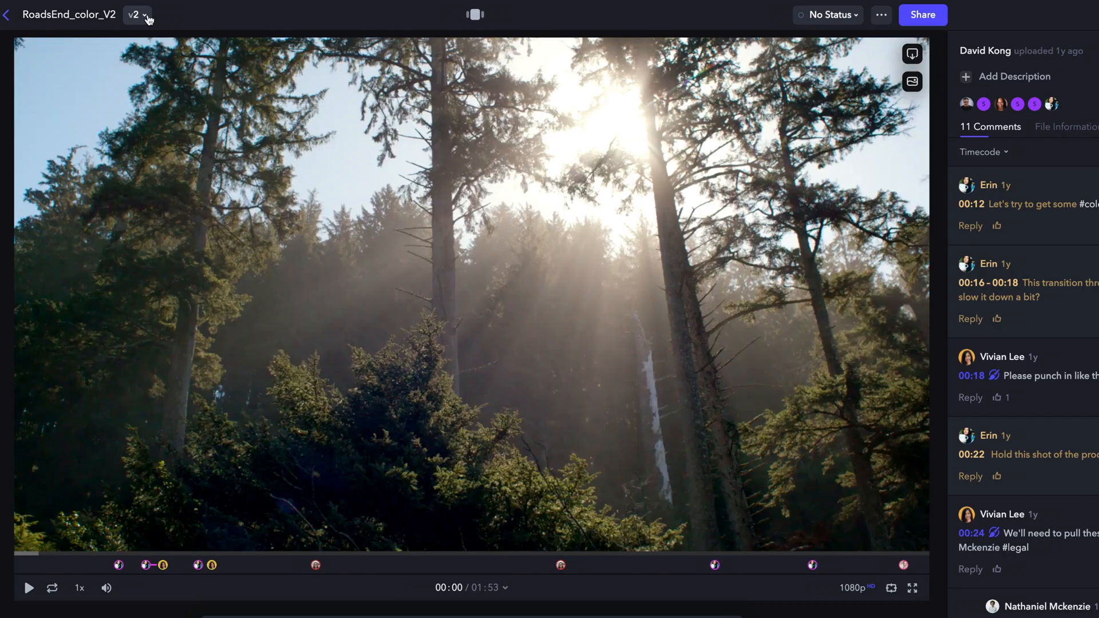
left_click(135, 14)
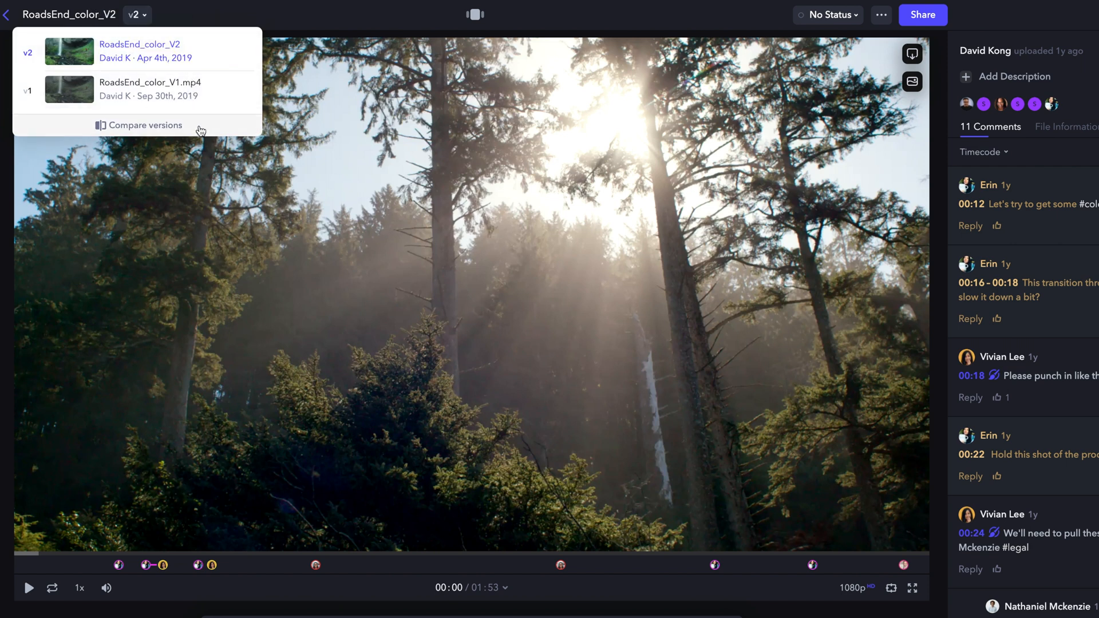
left_click(144, 125)
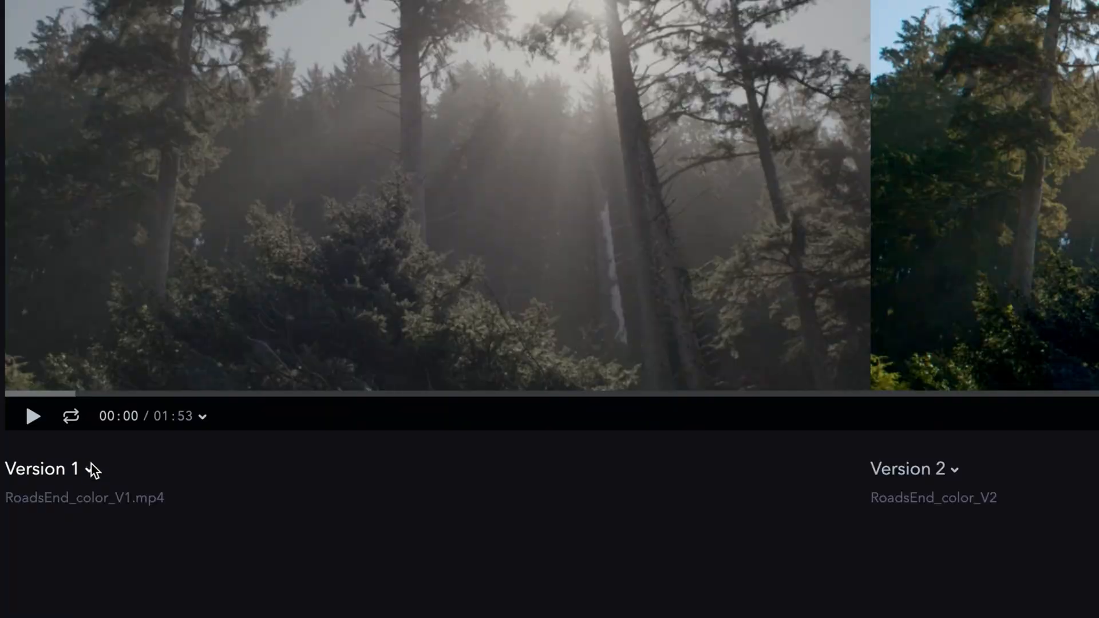